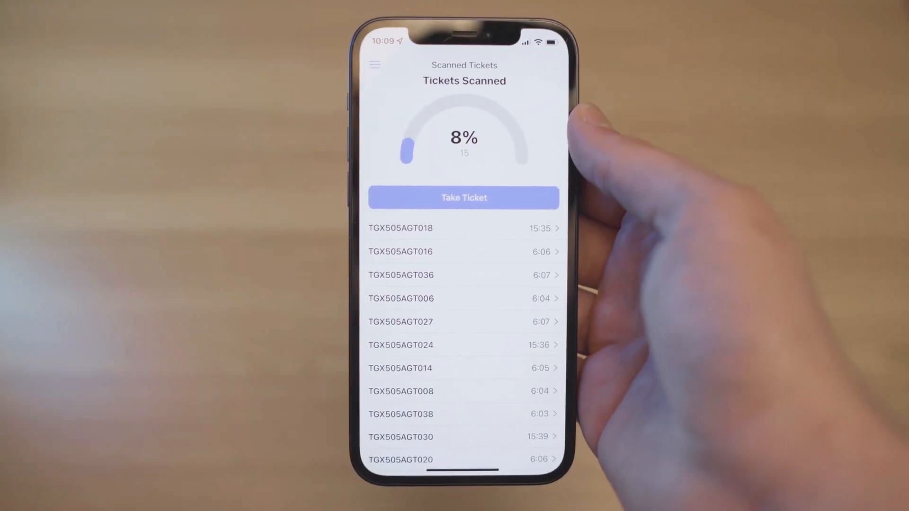
# Step: Start the Take Ticket form on the phone and begin scanning a ticket barcode
pyautogui.click(463, 197)
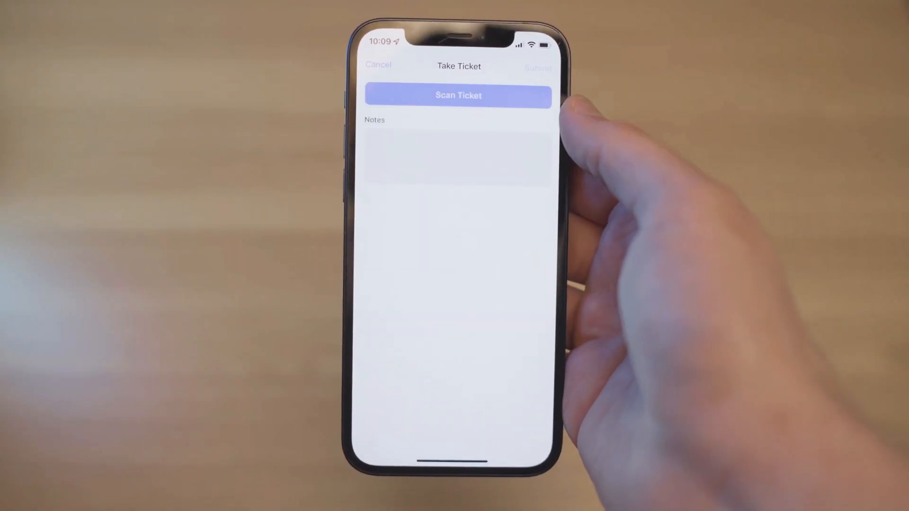
pyautogui.click(458, 95)
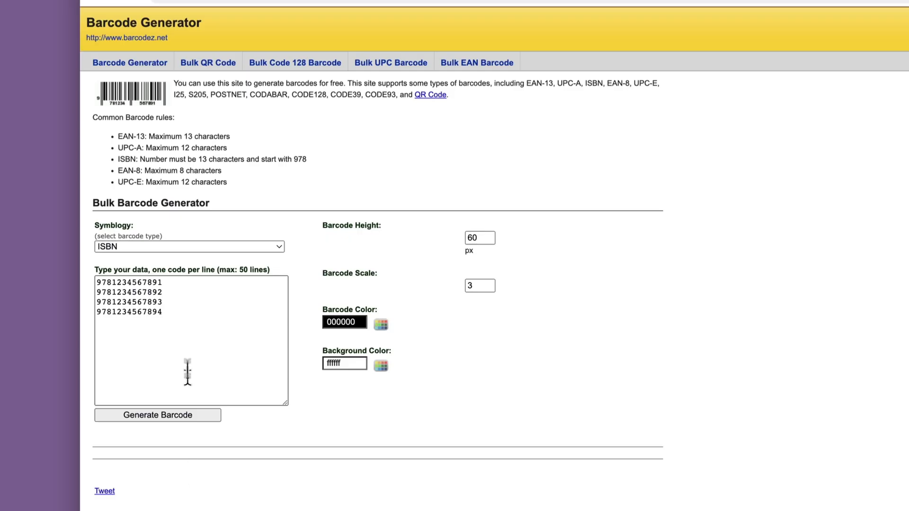
# Step: Choose the barcode symbology for the ticket codes on barcodez.net
pyautogui.click(188, 246)
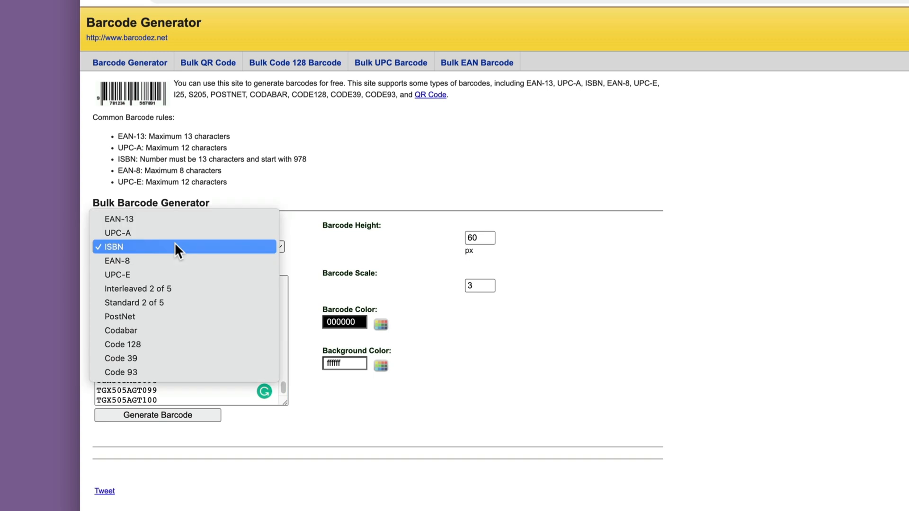
pyautogui.click(122, 345)
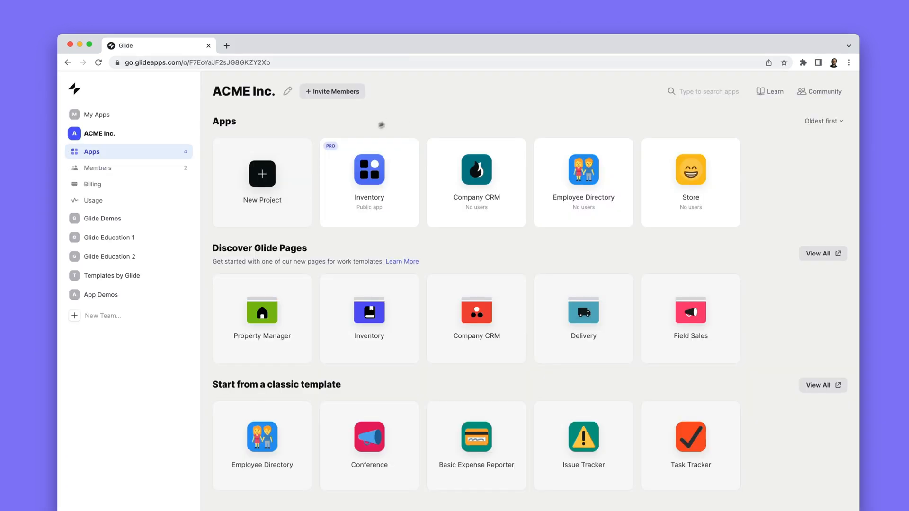
# Step: Create a new Glide project named Ticket Scanner from the Tickets Airtable base
pyautogui.click(262, 174)
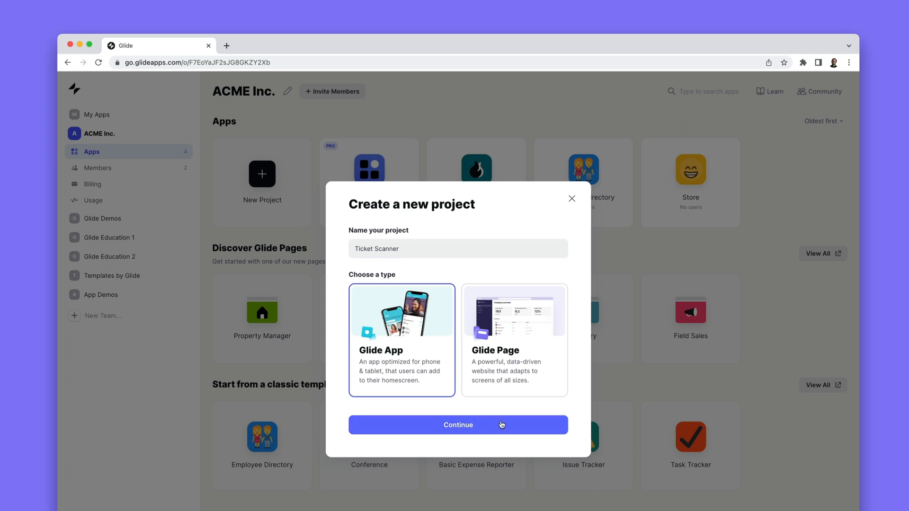
pyautogui.click(457, 425)
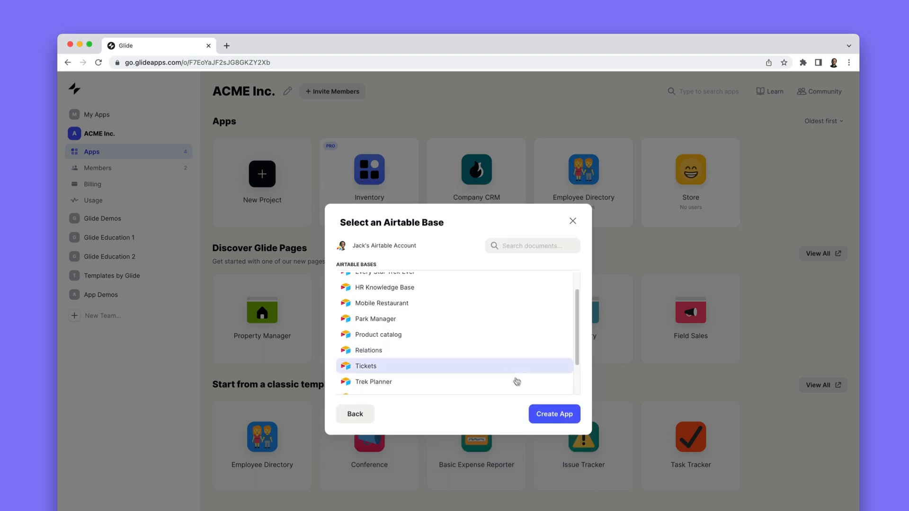
pyautogui.click(554, 414)
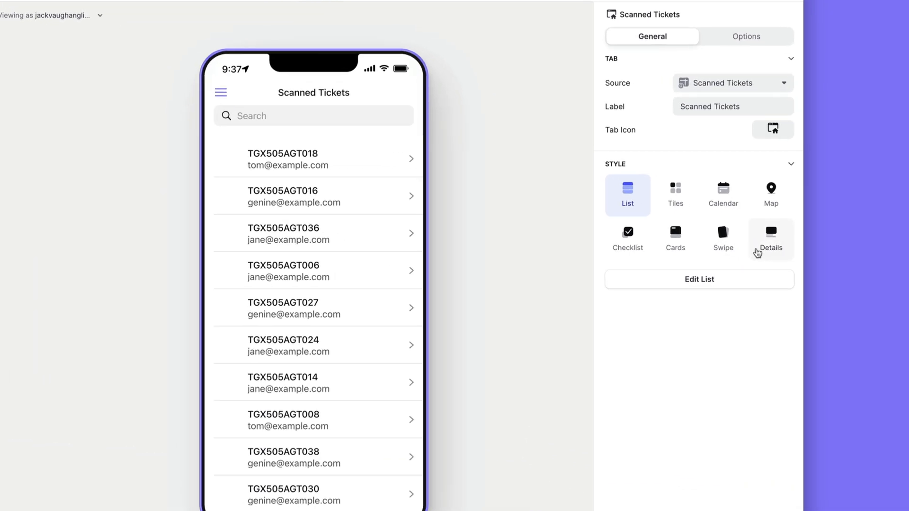
# Step: Switch the Scanned Tickets tab to Details style and add an Inline List of tickets
pyautogui.click(771, 237)
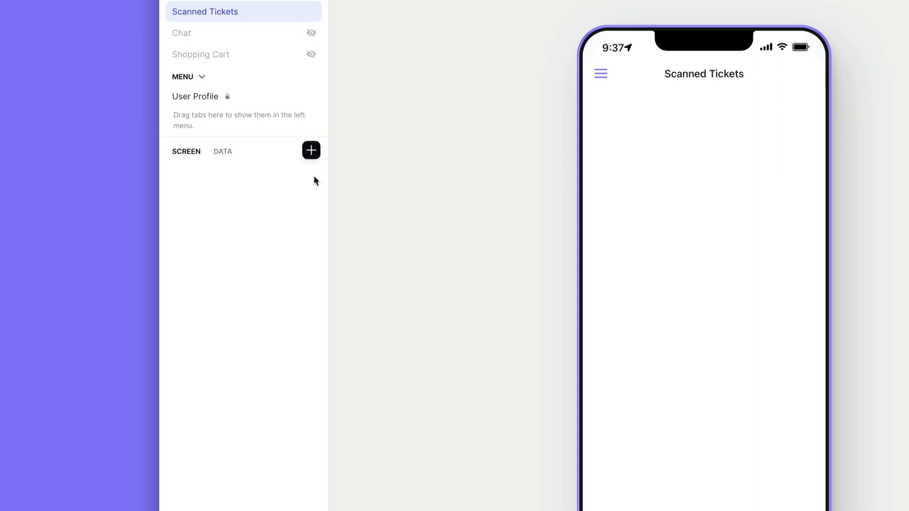
pyautogui.click(311, 150)
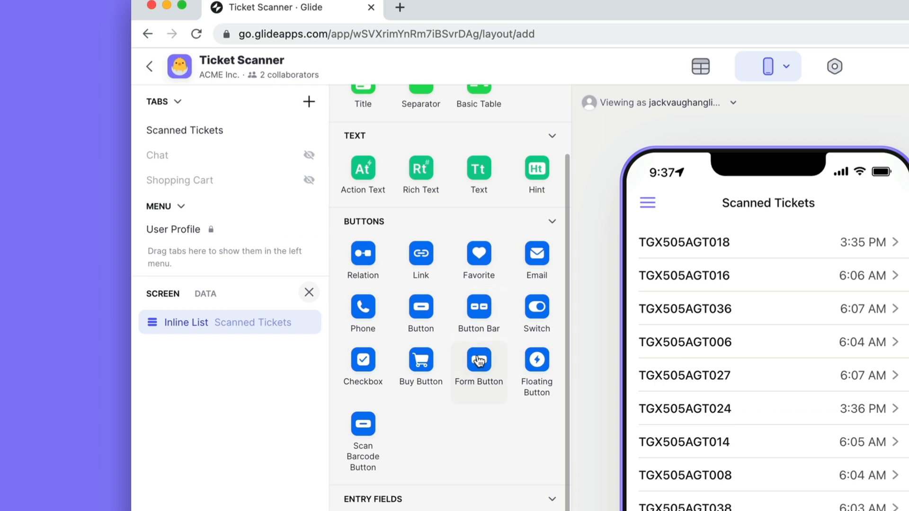
# Step: Add a Take Ticket form button and remove its Ticket number and Scanned by fields
pyautogui.click(478, 357)
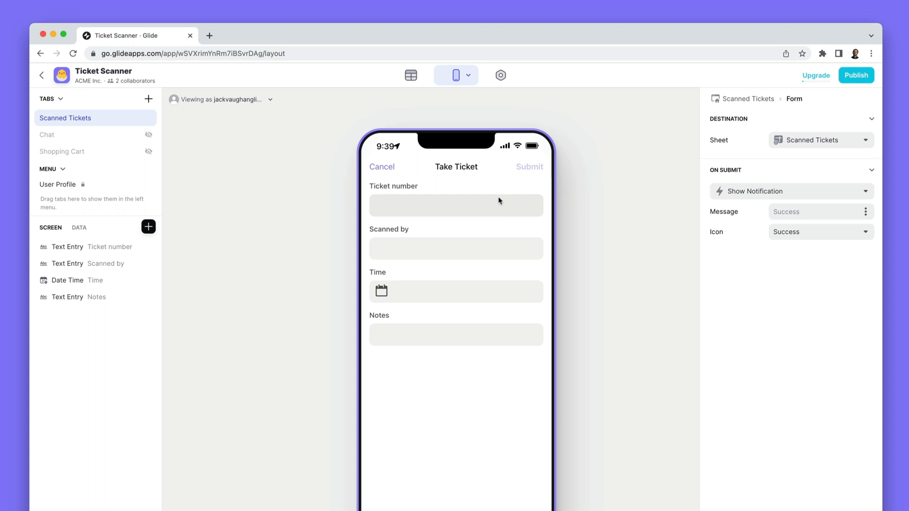
pyautogui.click(149, 247)
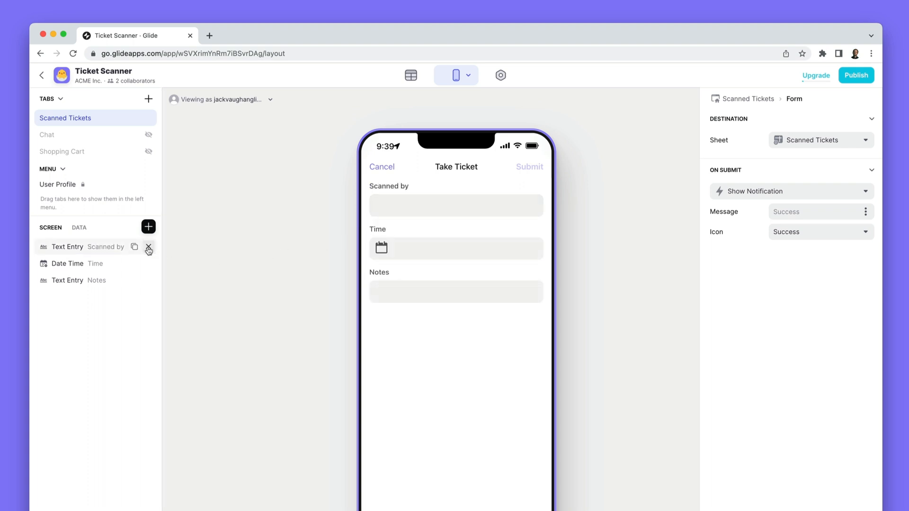
pyautogui.click(148, 247)
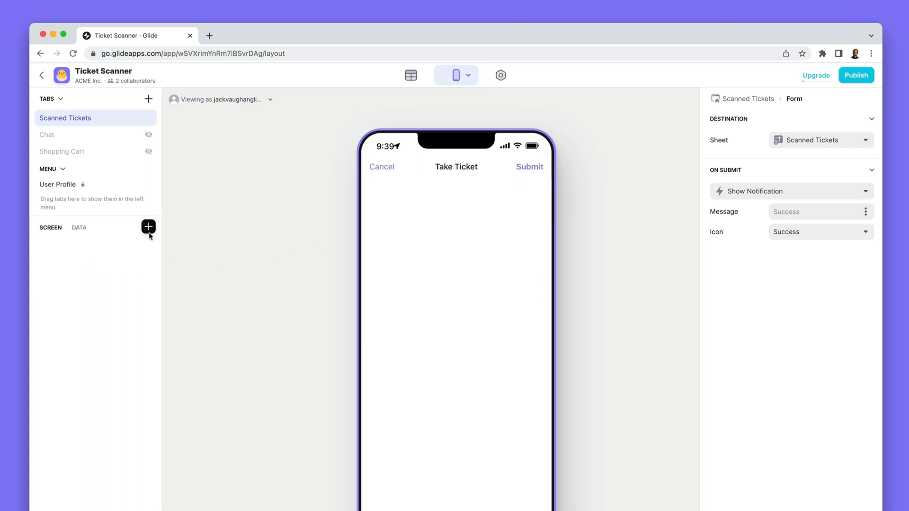
# Step: Add a Scan Barcode button titled 'Scan Ticket' scanning into Ticket number
pyautogui.click(148, 227)
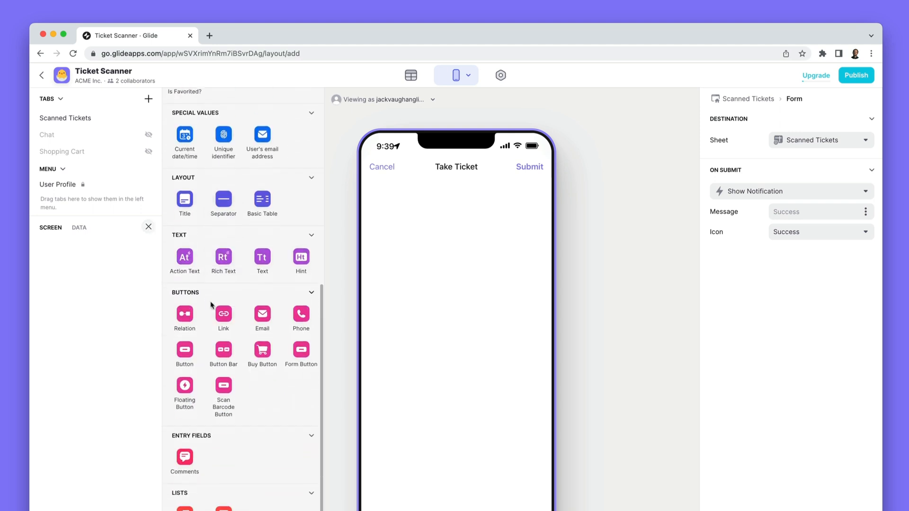
pyautogui.click(223, 388)
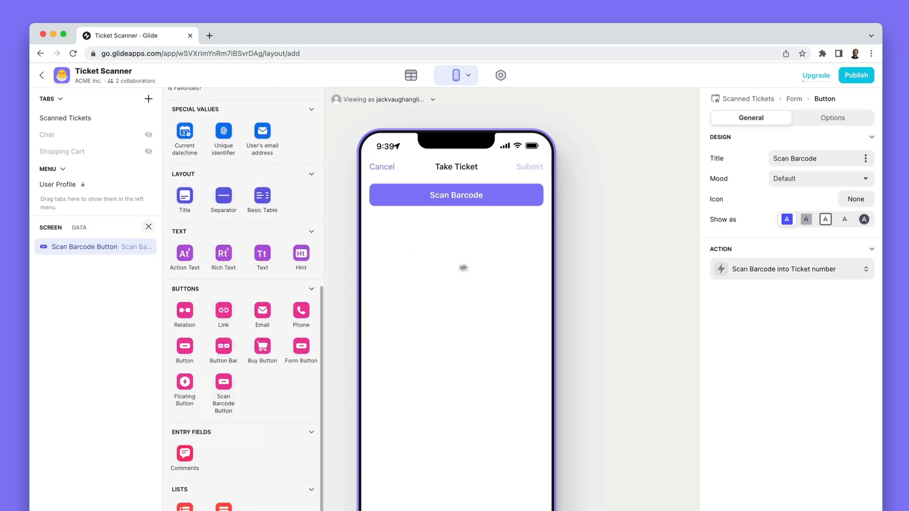
pyautogui.write('Scan Ticket')
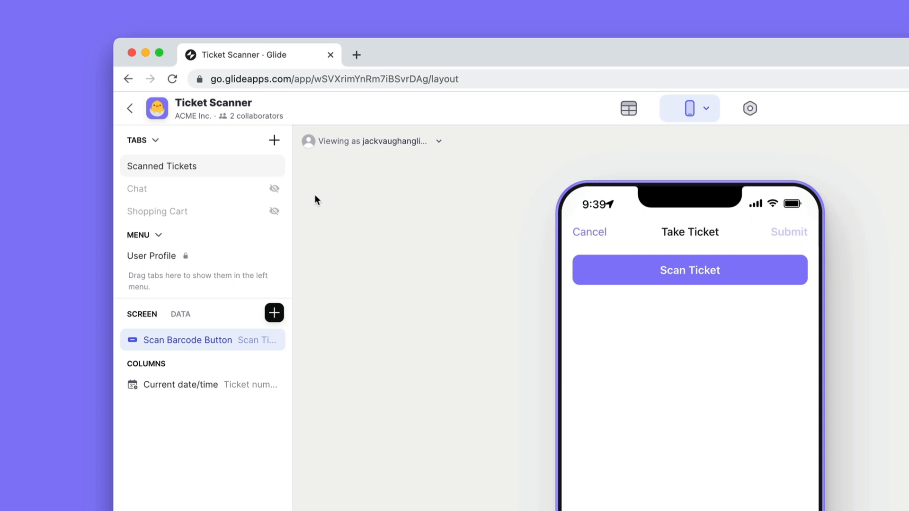
# Step: Record current time and user email automatically and add a Notes text entry field
pyautogui.click(756, 213)
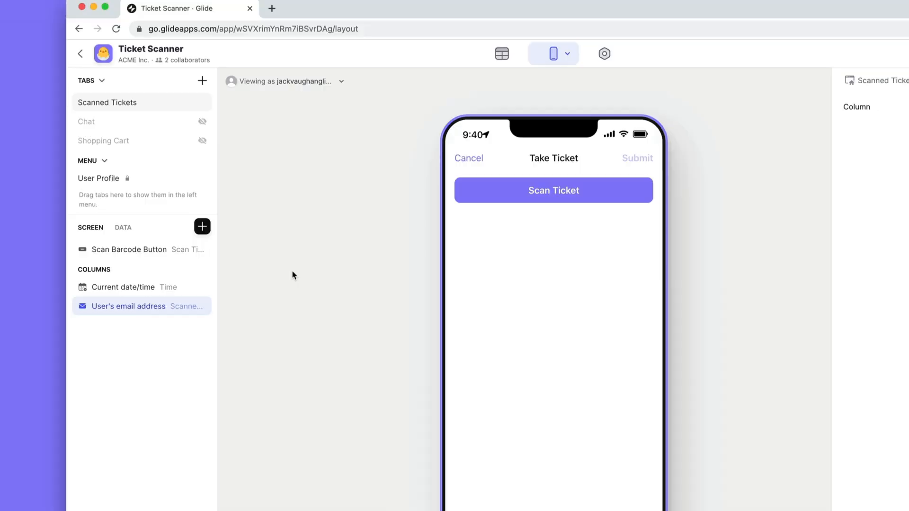
pyautogui.click(202, 227)
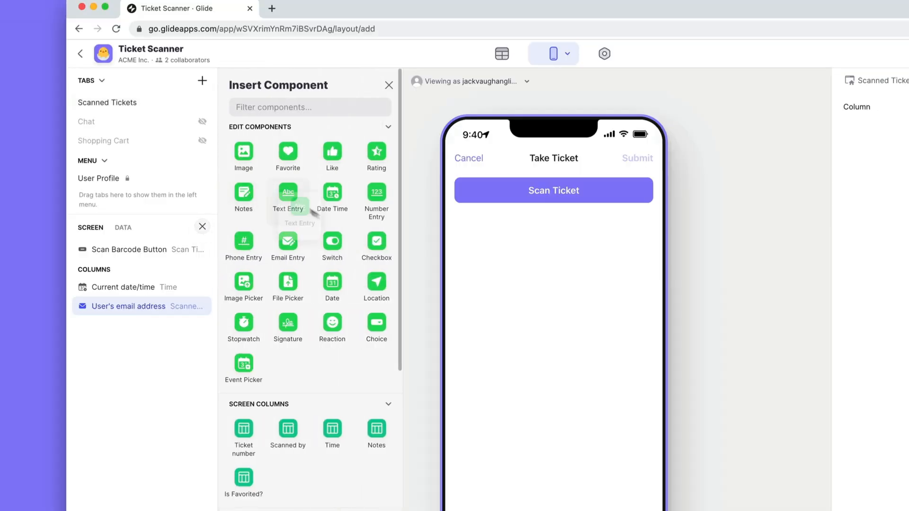
pyautogui.click(288, 194)
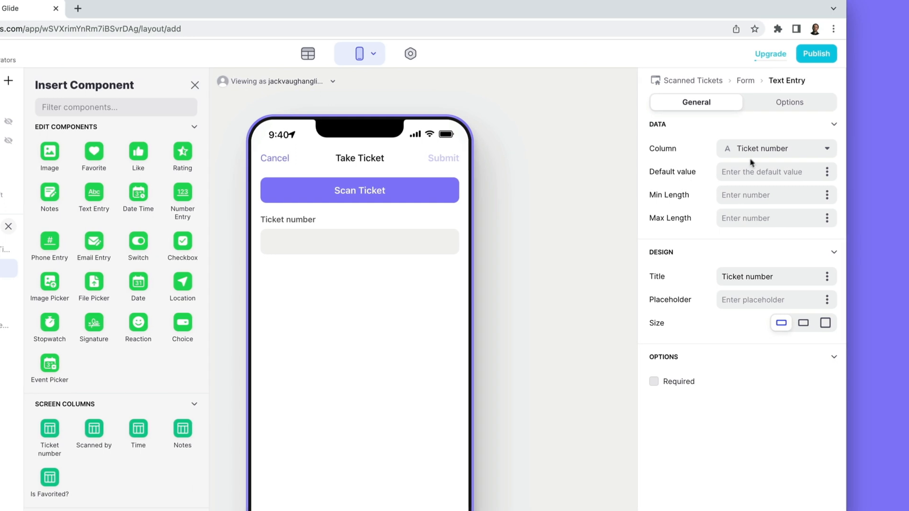
pyautogui.click(776, 148)
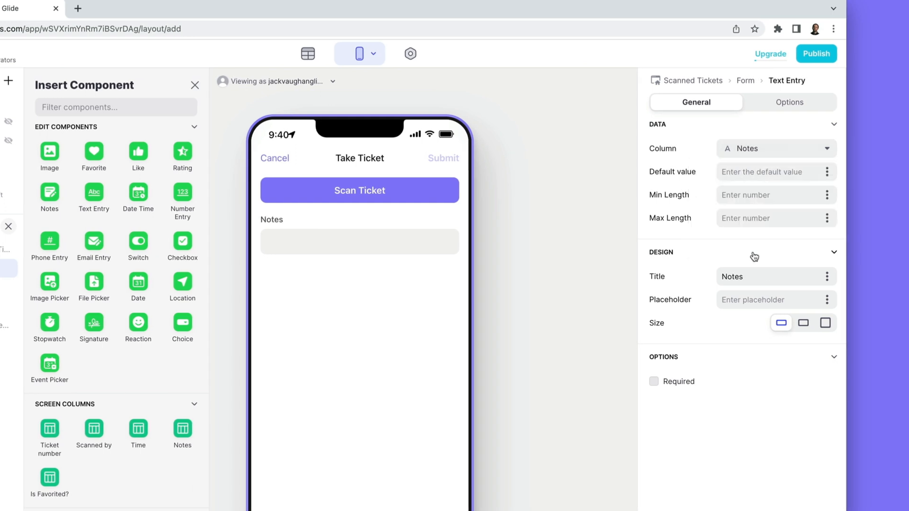
pyautogui.click(803, 322)
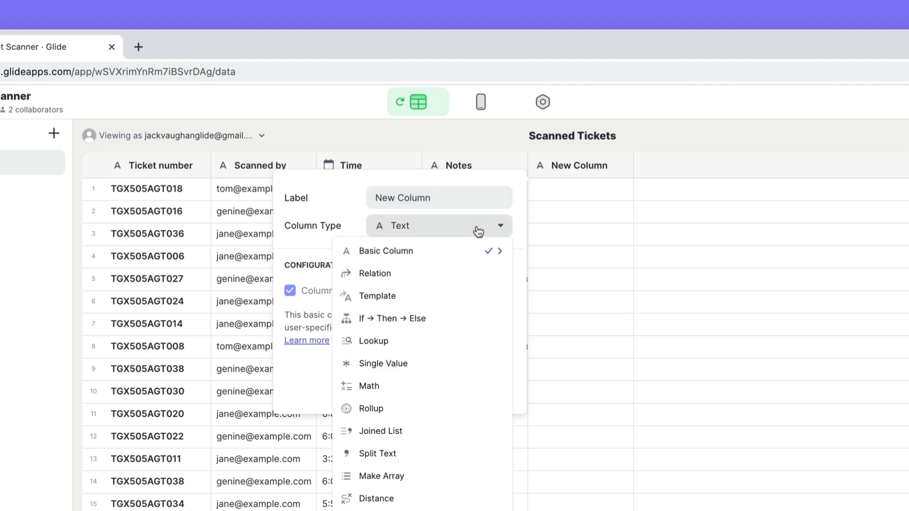
# Step: Make the new Scanned Tickets column a Rollup summarizing the ticket records
pyautogui.click(371, 409)
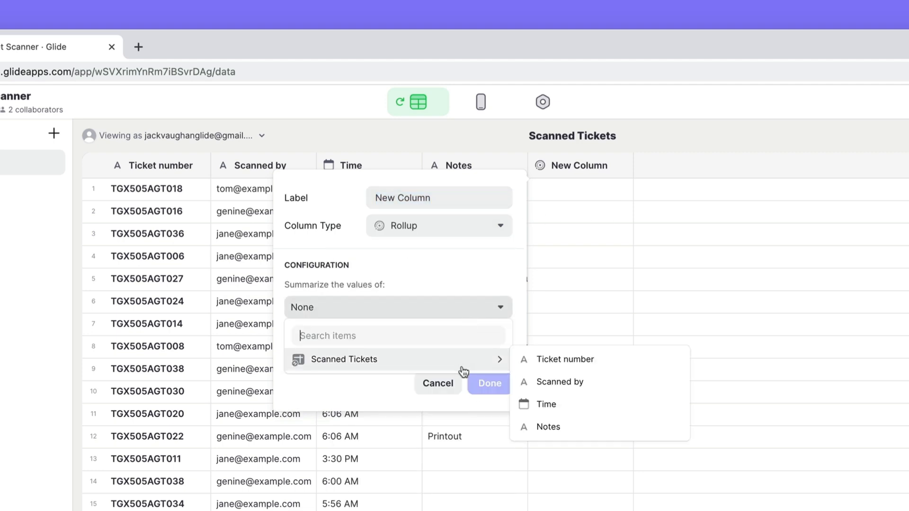
pyautogui.click(563, 359)
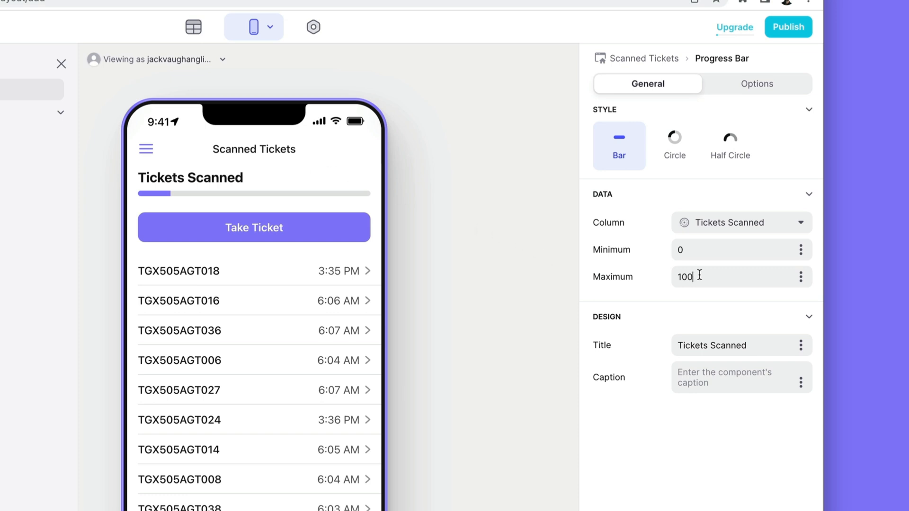
# Step: Set the Tickets Scanned progress bar maximum to 200 with Half Circle style
pyautogui.write('200')
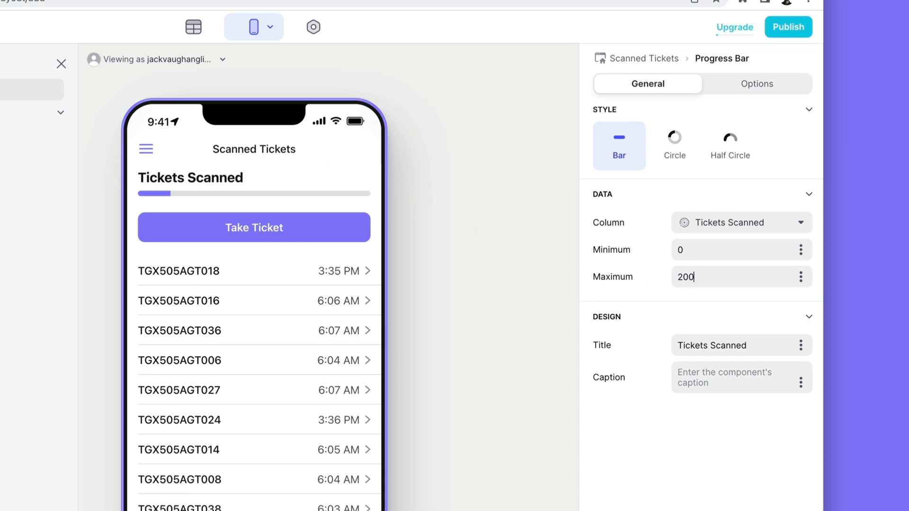
pyautogui.click(730, 146)
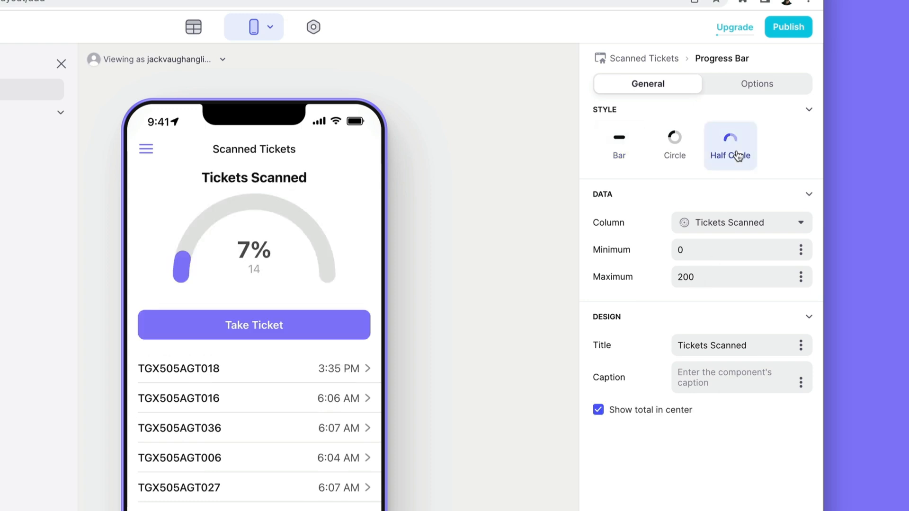